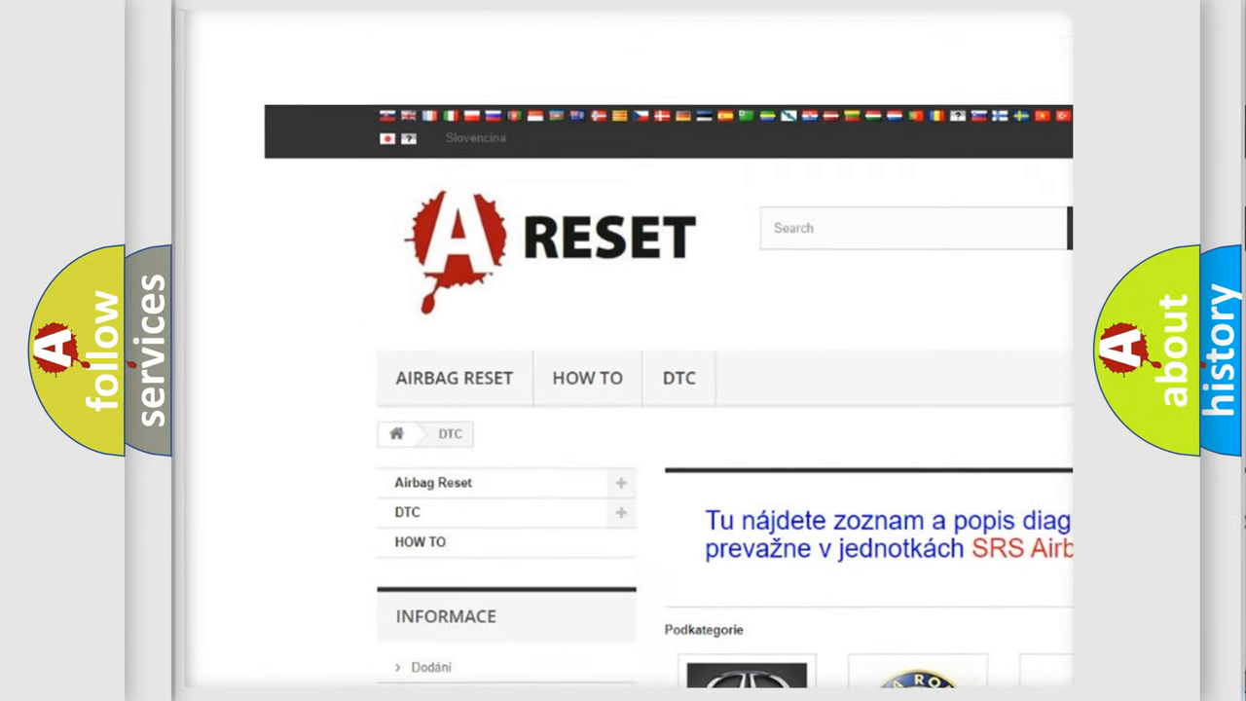
Open the Alfa Romeo DTC category and scroll its code list down to the C and P codes.
scroll("down", 3)
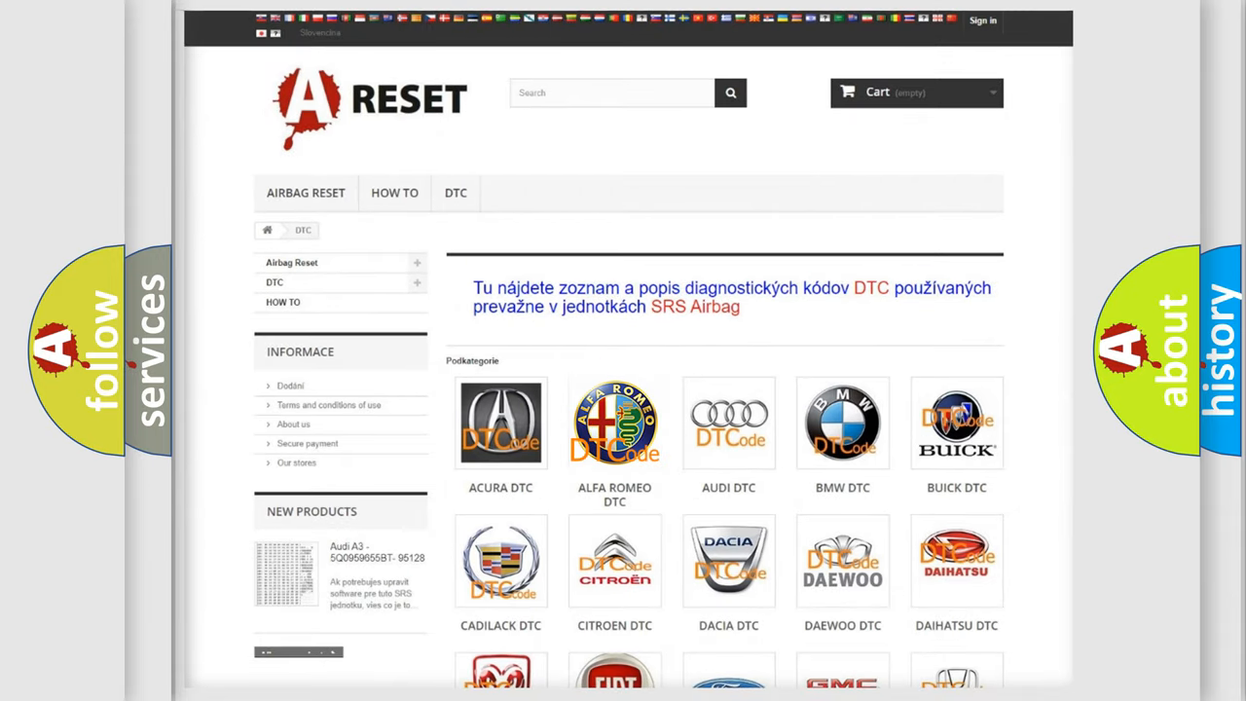
left_click(614, 423)
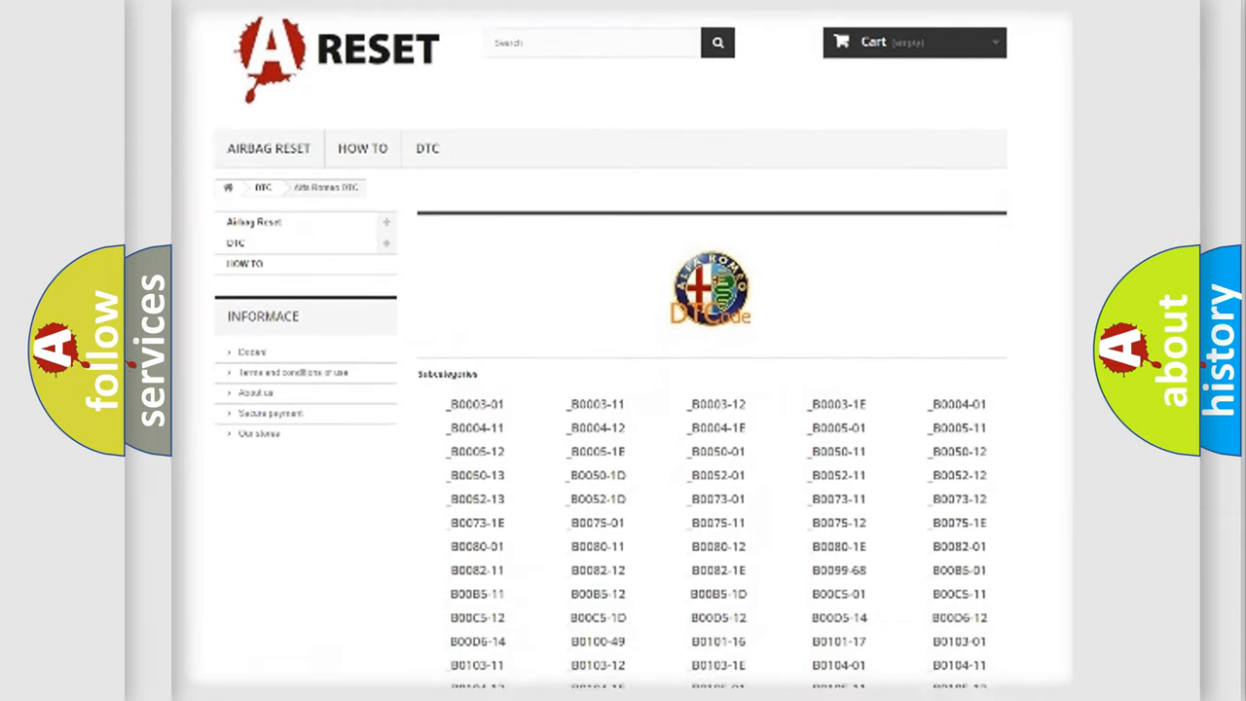
scroll("down", 3)
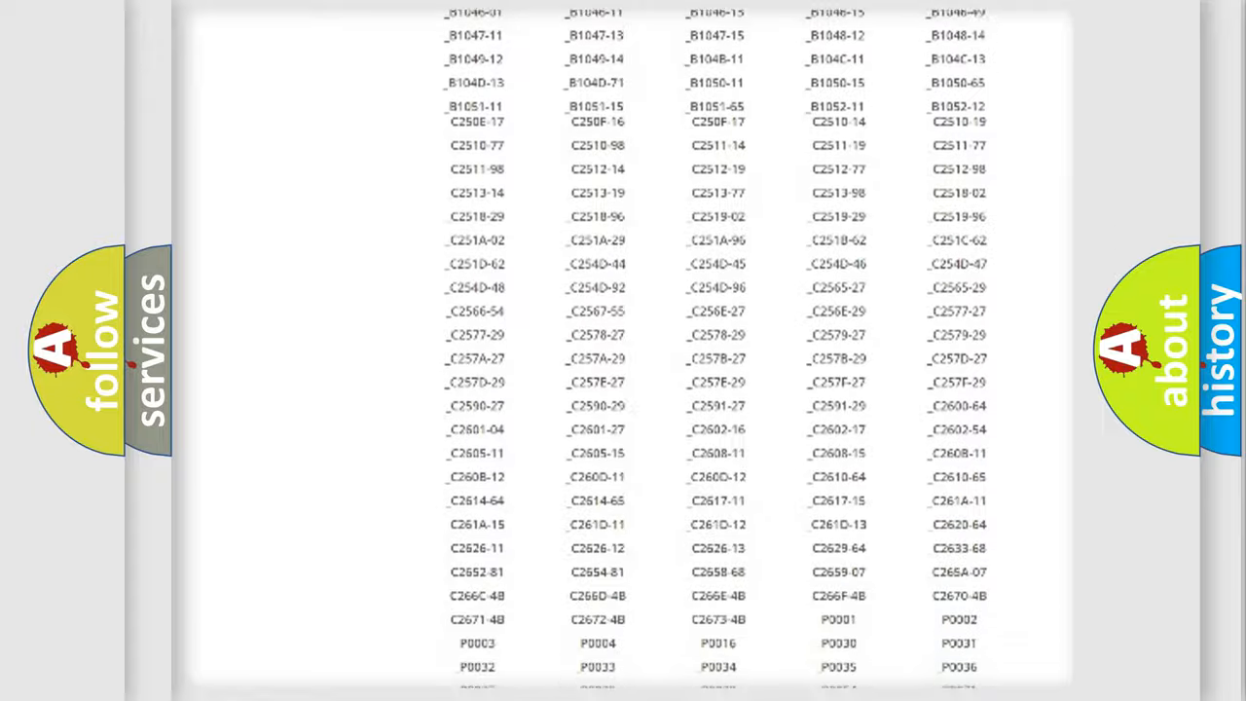